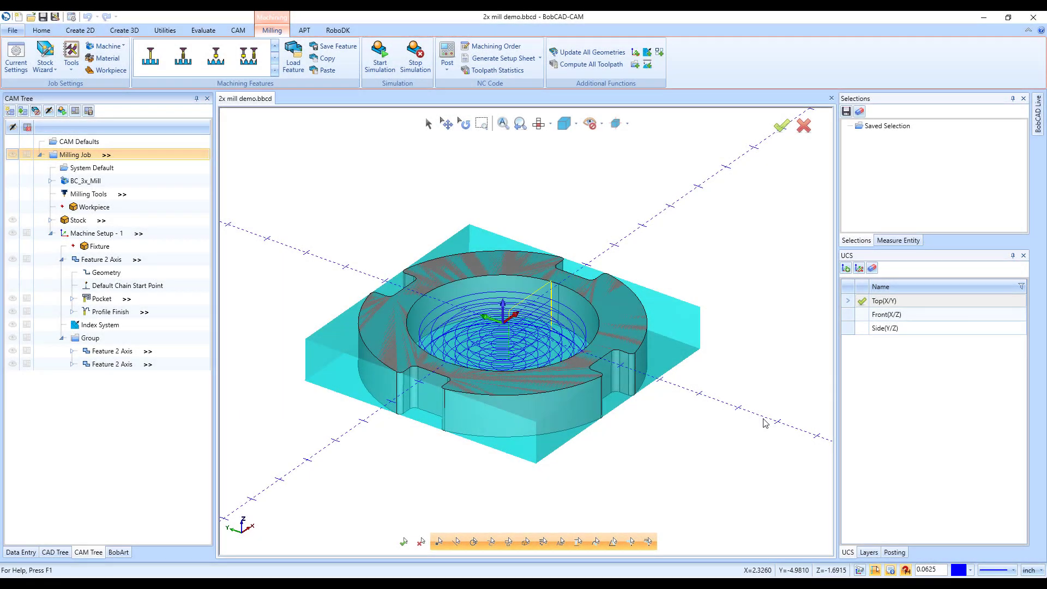
mouse_move(720, 335)
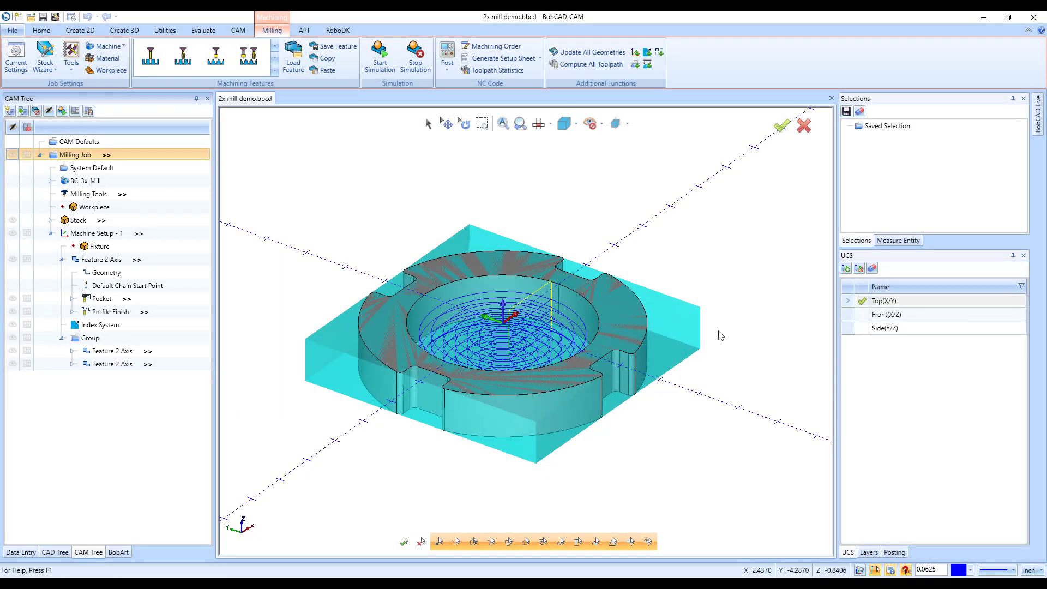
Add a note to the Milling Job reading 'This is a new feature in V34!'
right_click(75, 154)
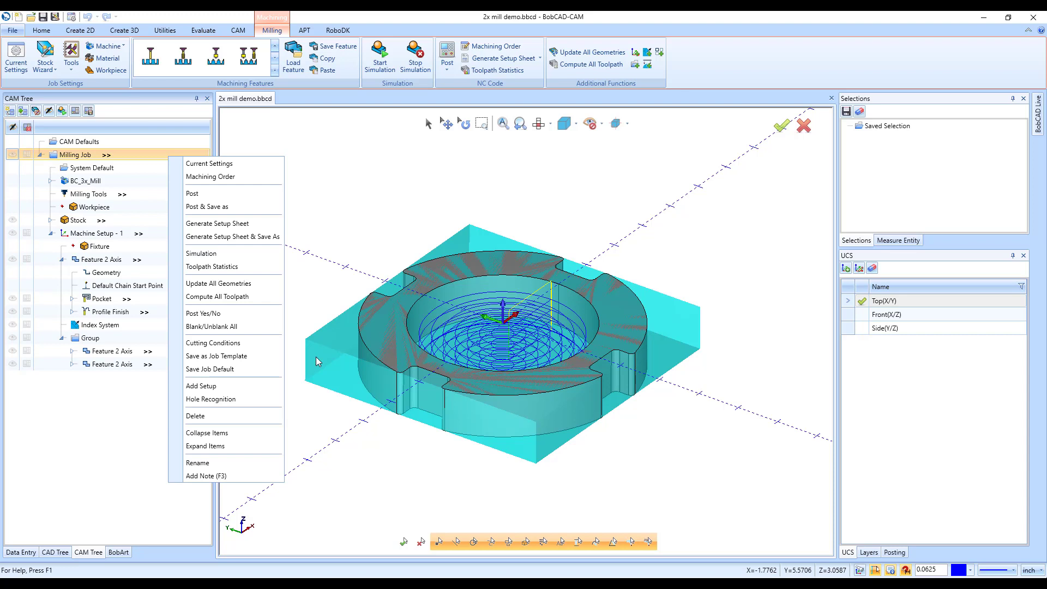
left_click(206, 476)
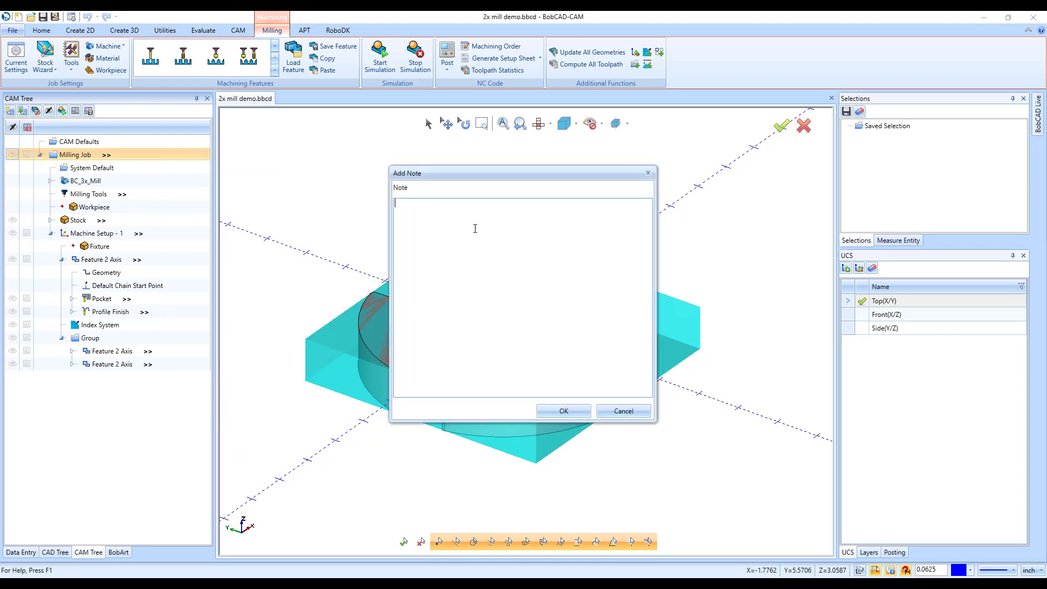
type("This is a")
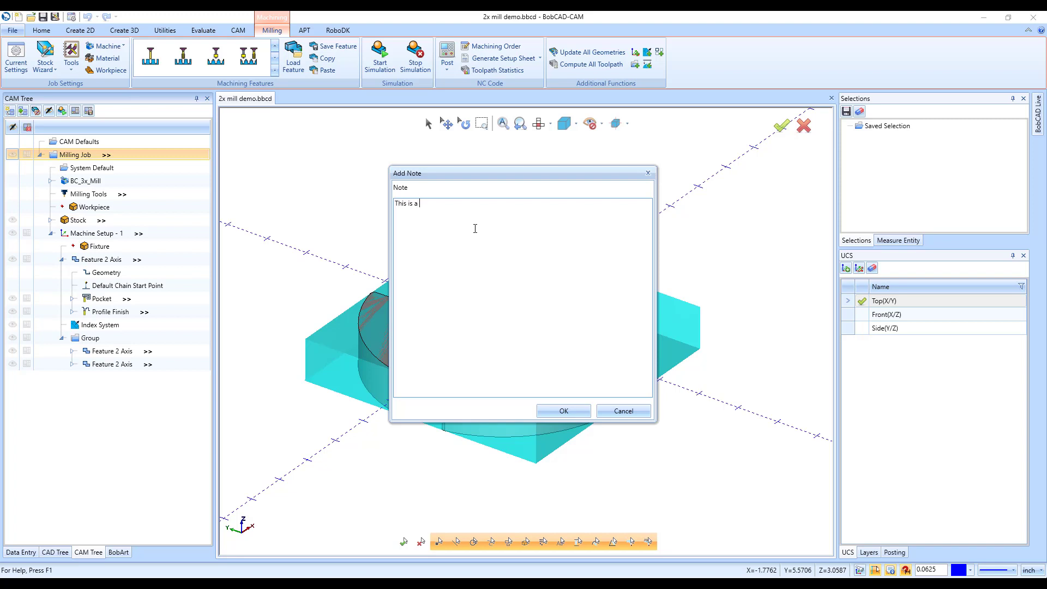
type("new feature in")
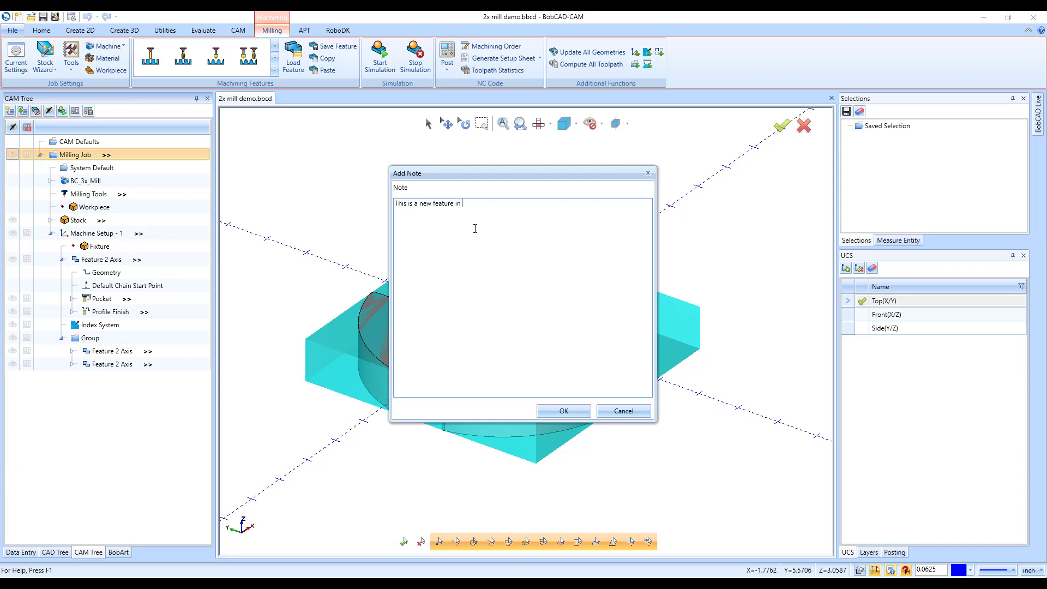
type("V34")
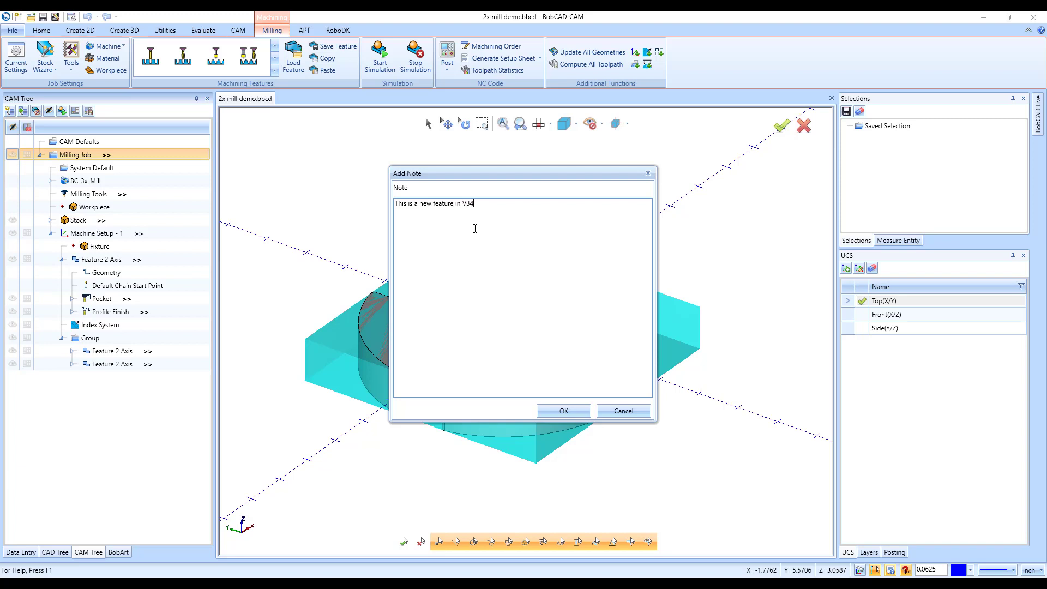
type("!")
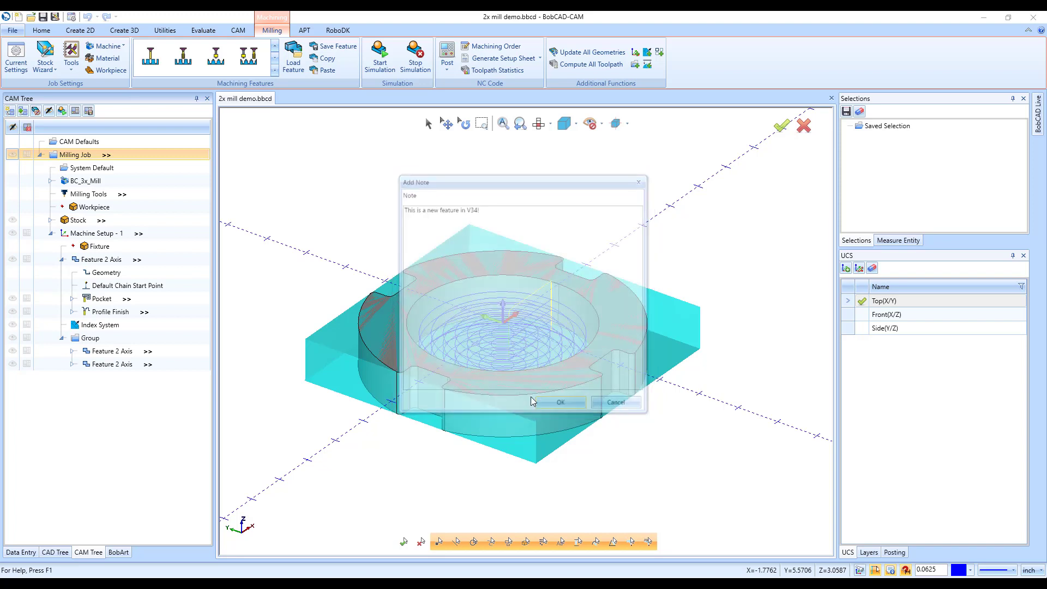
Confirm the Milling Job note with OK to return to the part view
left_click(560, 402)
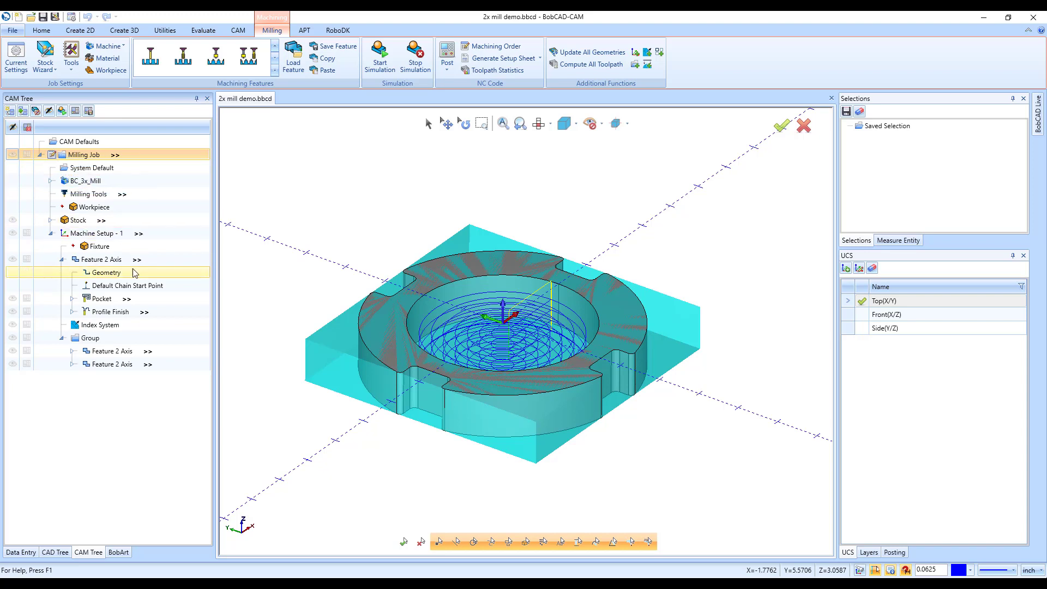
Add a note to the Pocket operation reading 'Depth of cut is 0.25 in.'
left_click(104, 299)
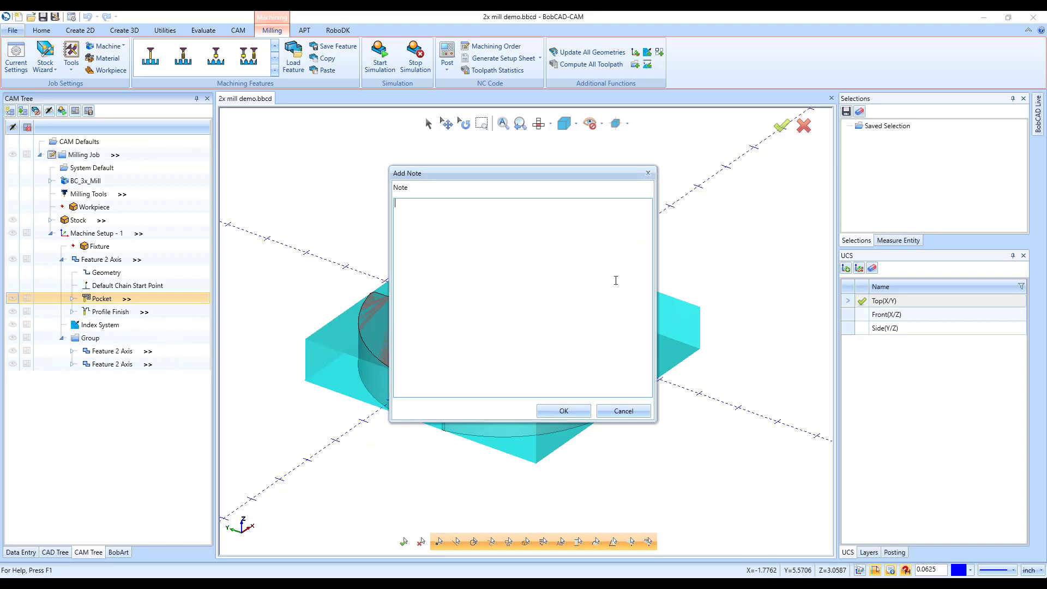
type("Depth o")
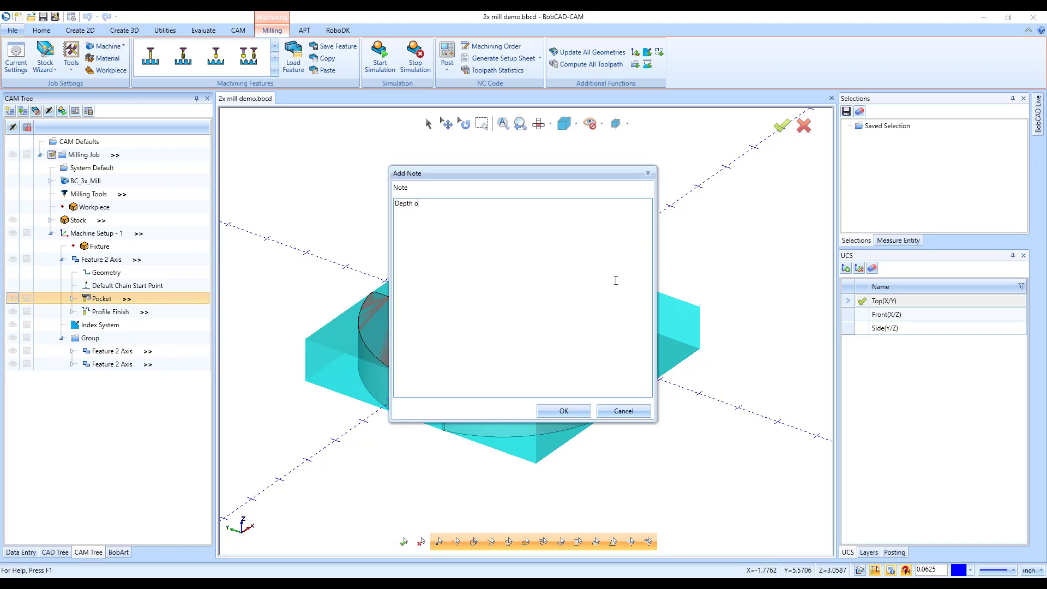
type("f cut")
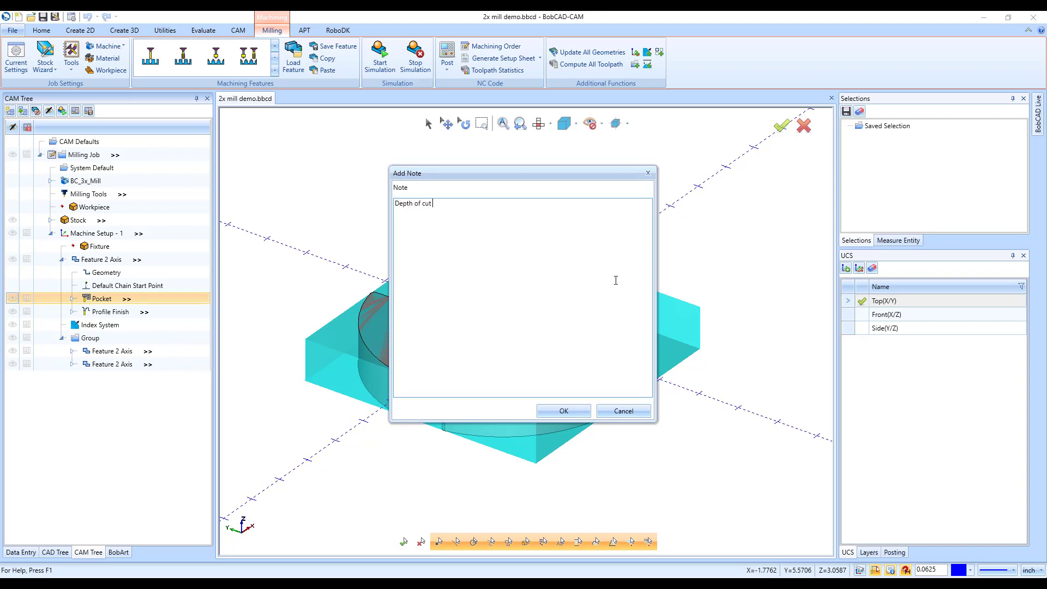
type("is 0")
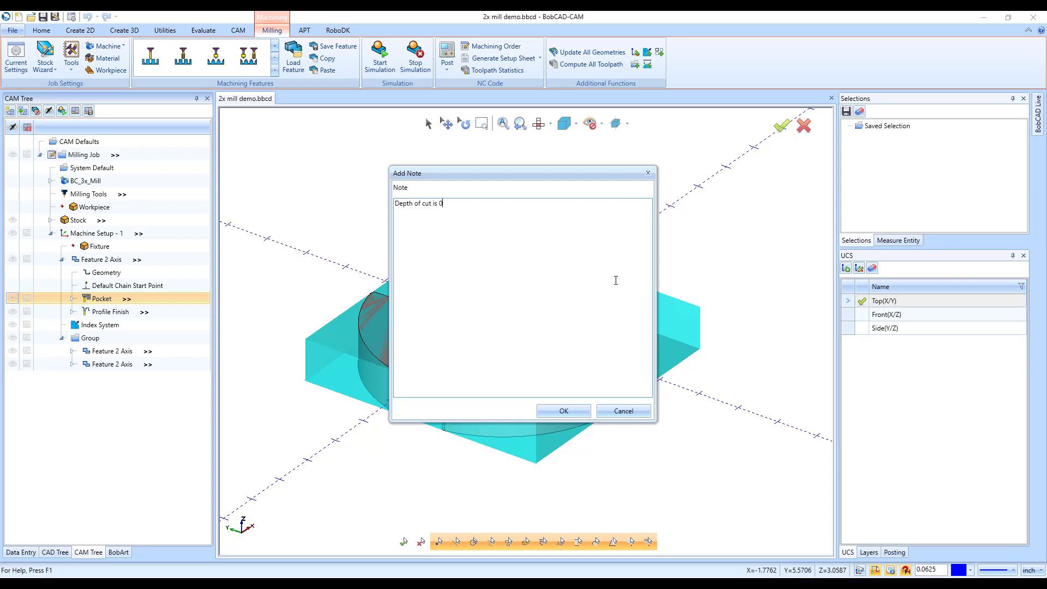
type("25 in.")
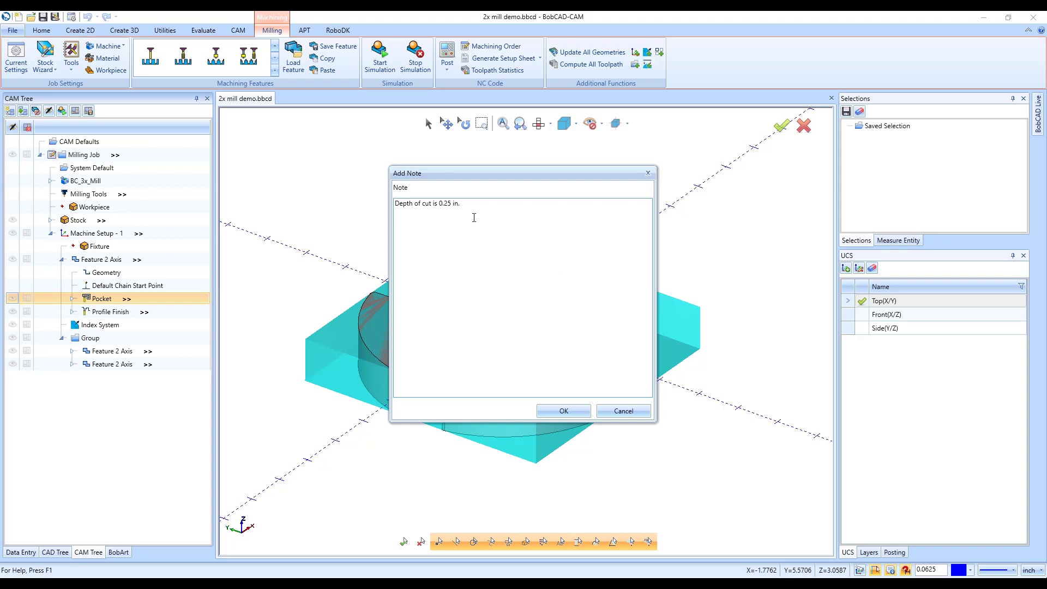
Confirm the Pocket note with OK and check the CAM Tree entries for note icons
left_click(562, 410)
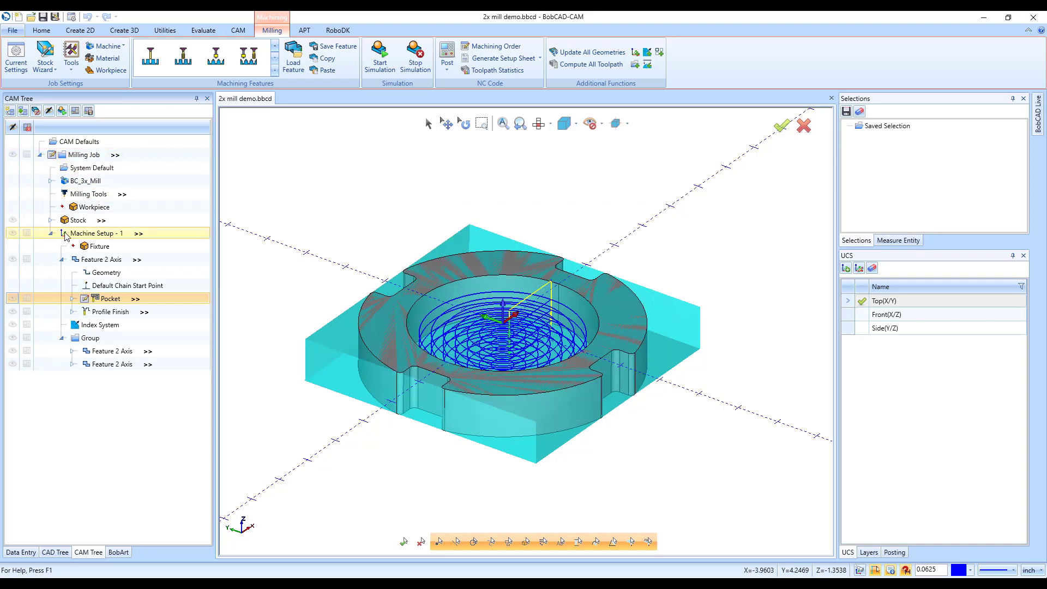
left_click(103, 259)
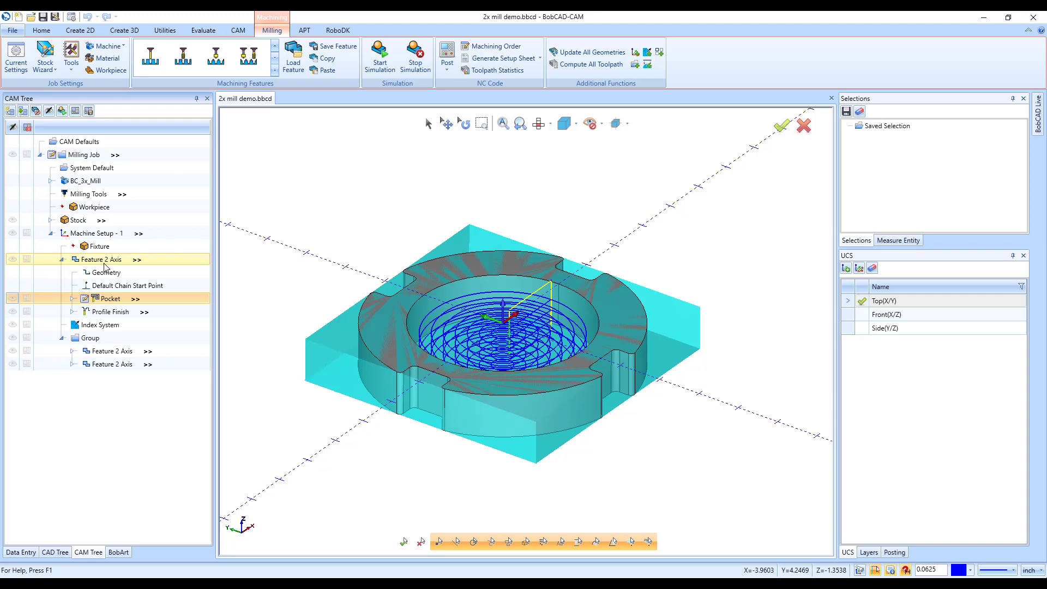
left_click(101, 324)
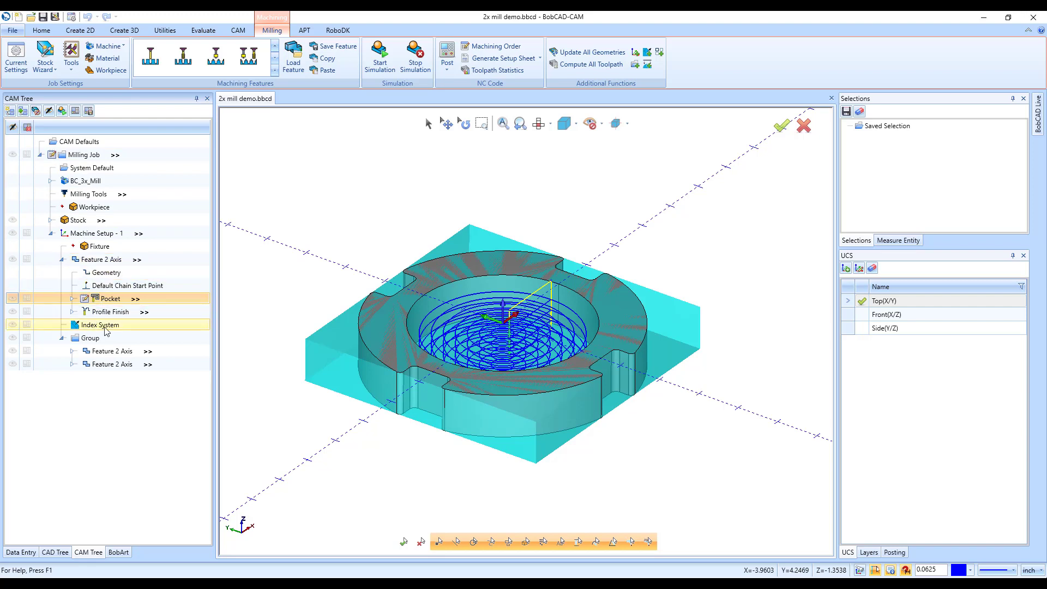